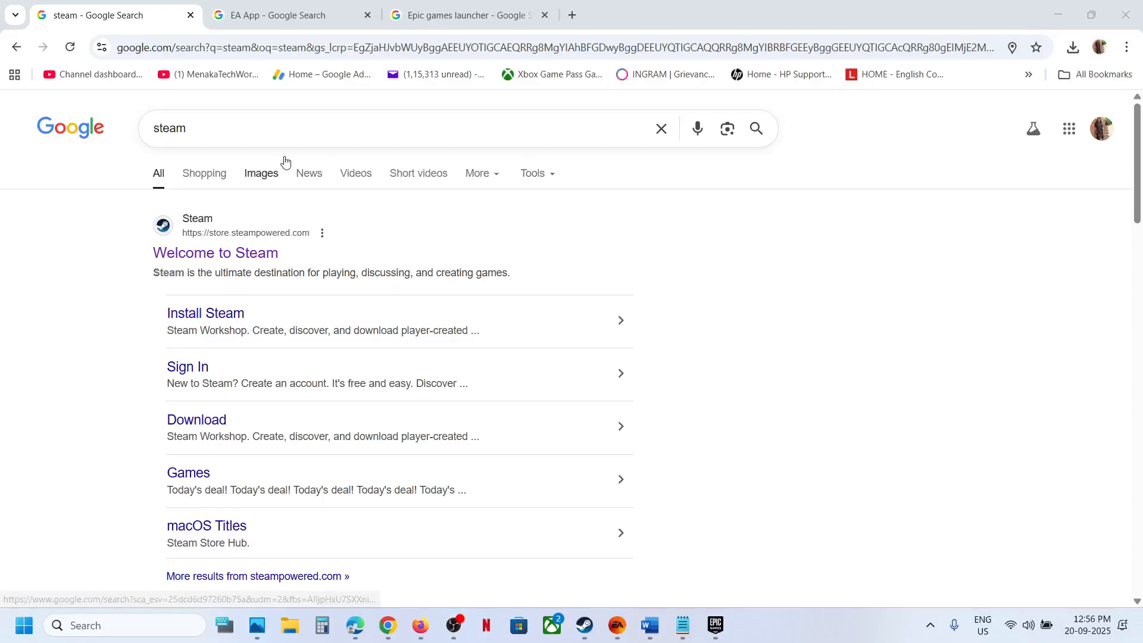
- Reach the Steam install page from the Steam search result
left_click(214, 253)
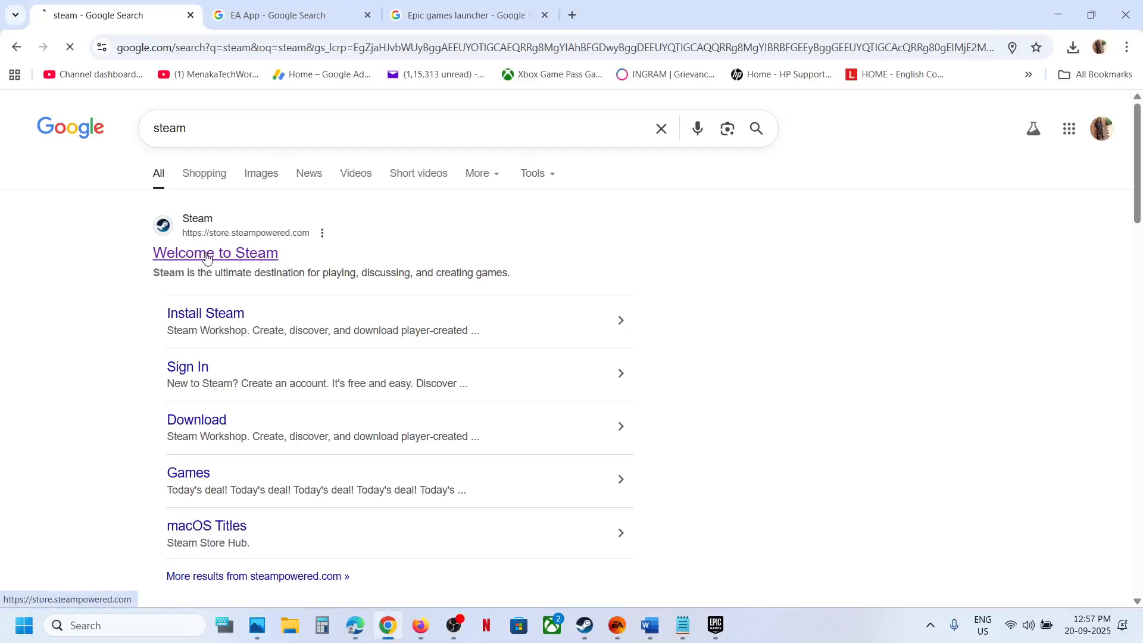
left_click(215, 253)
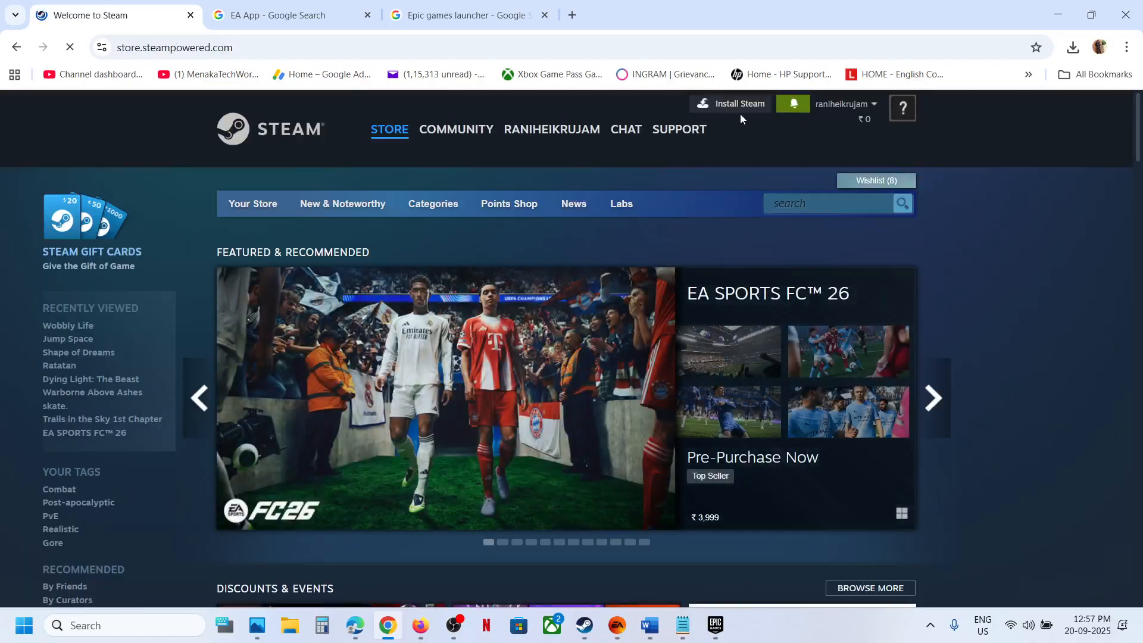
left_click(743, 104)
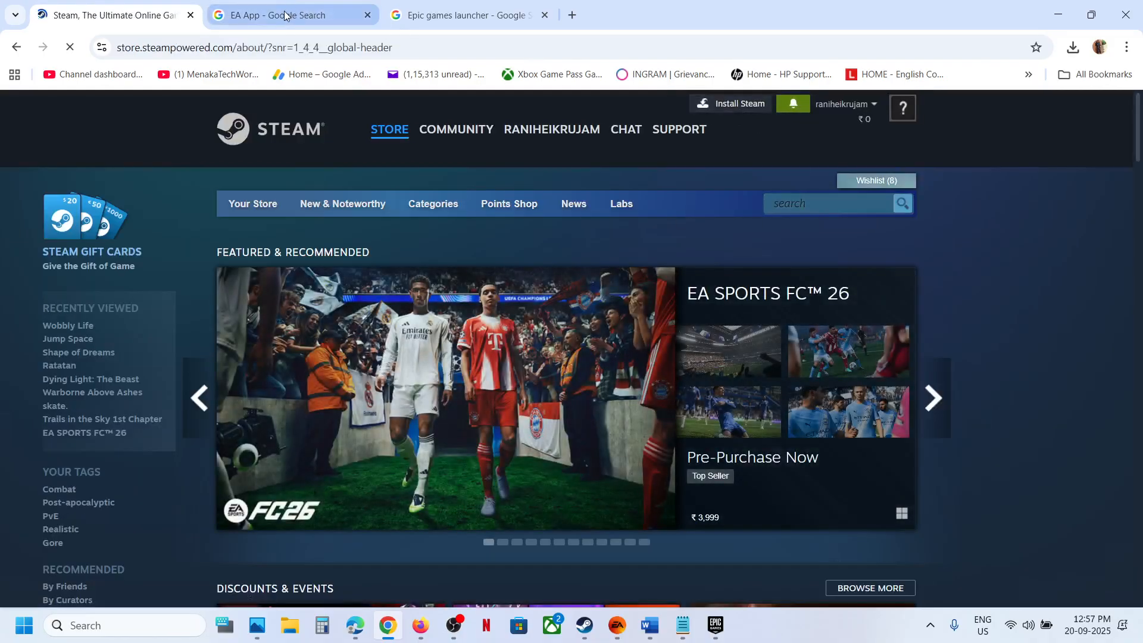
- Reach the EA app download page from its search results tab
left_click(288, 15)
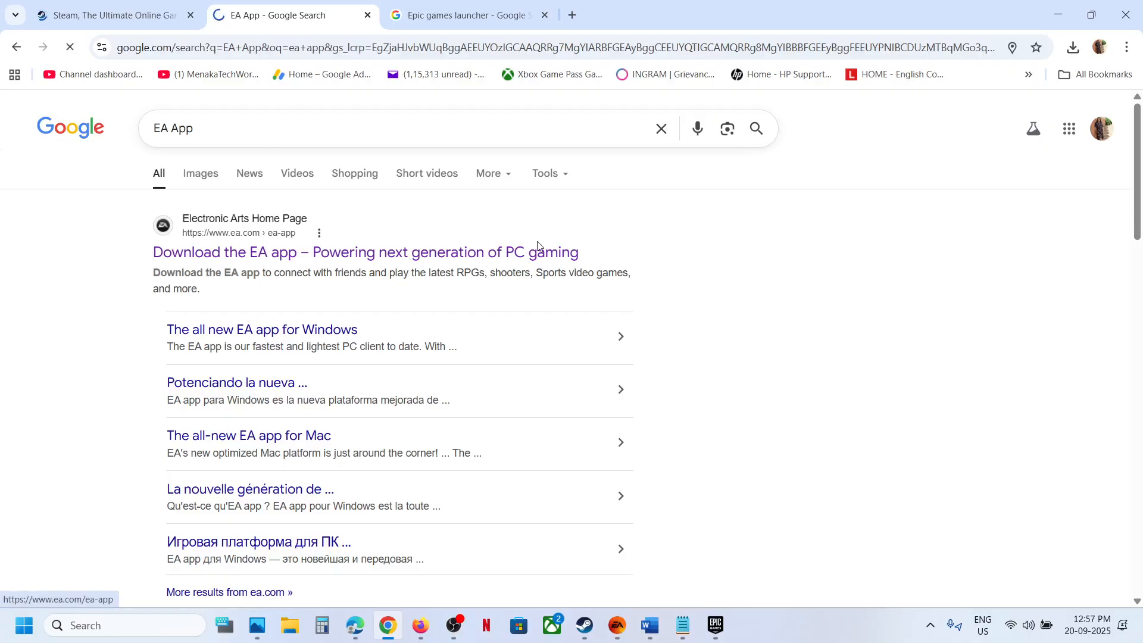
left_click(366, 252)
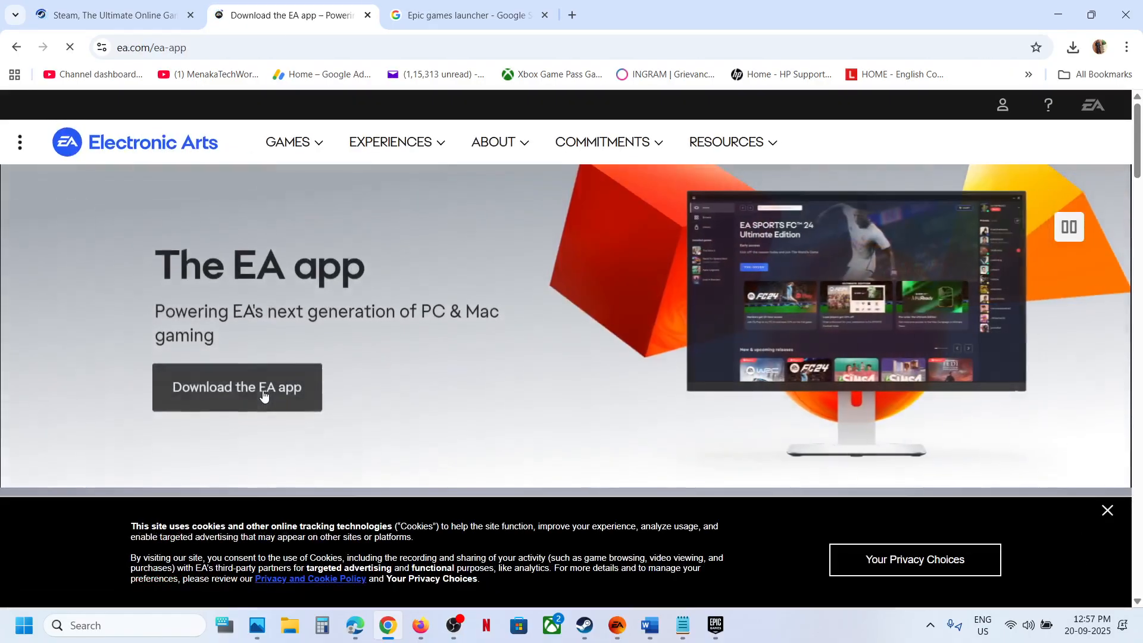
- Reach the Epic Games Launcher download page from its search results tab
left_click(466, 14)
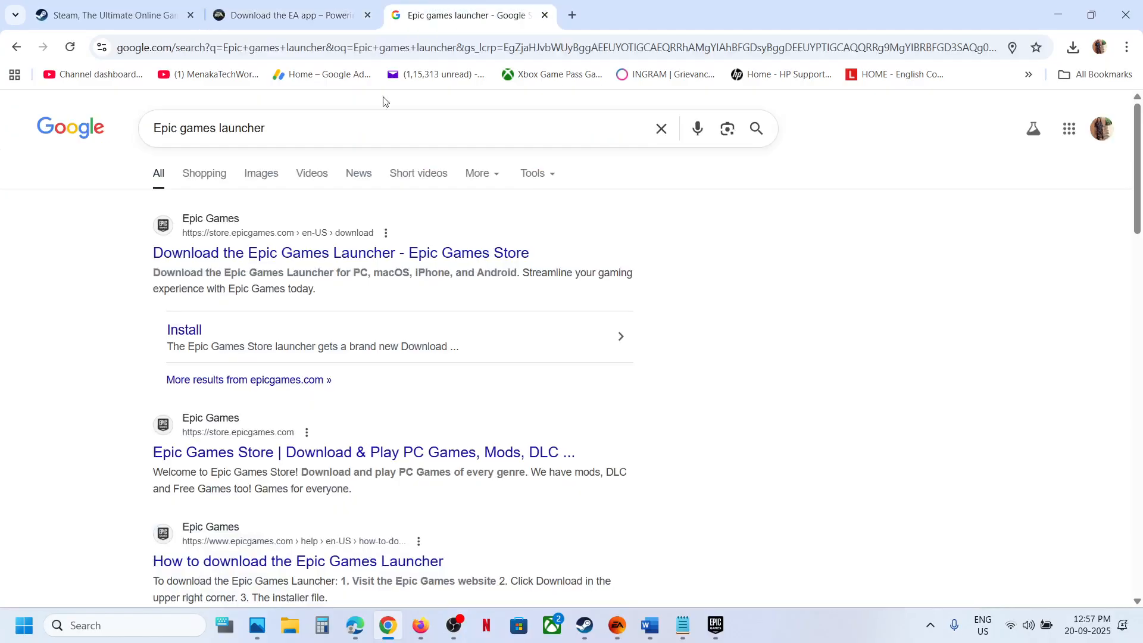
left_click(341, 252)
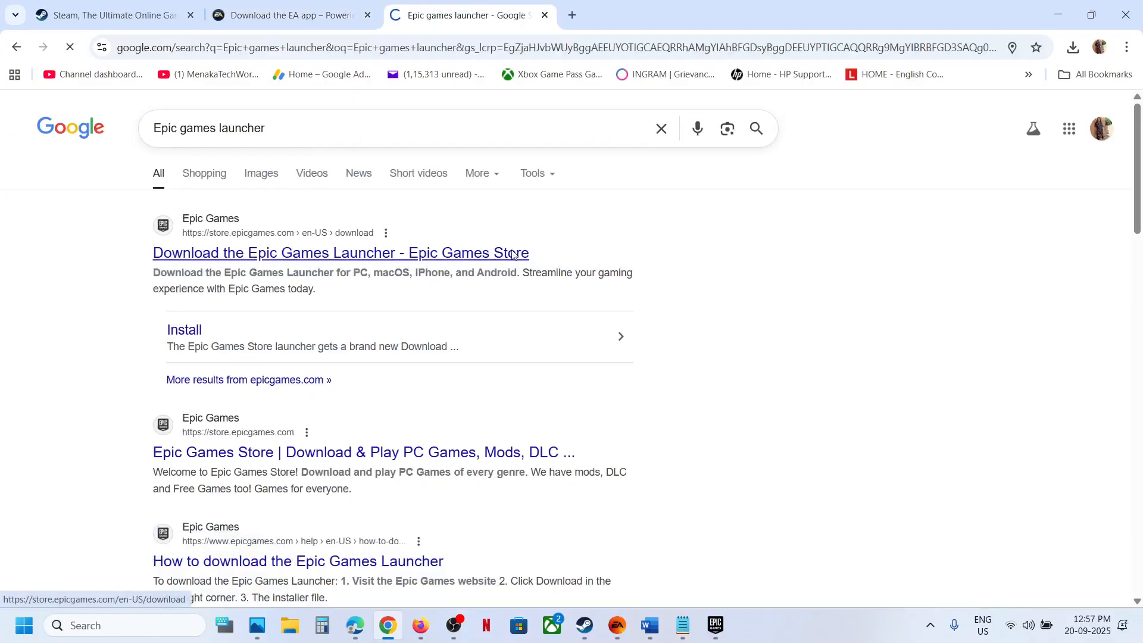
left_click(340, 253)
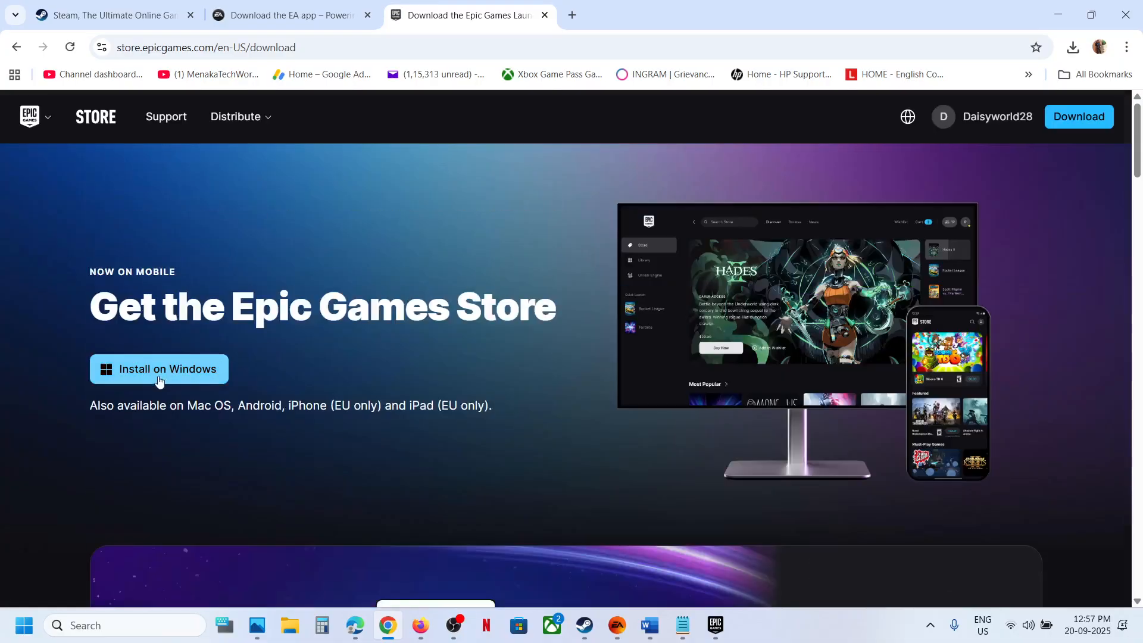
- Search the Steam store for 'sk' and land on the skate. store page
left_click(584, 624)
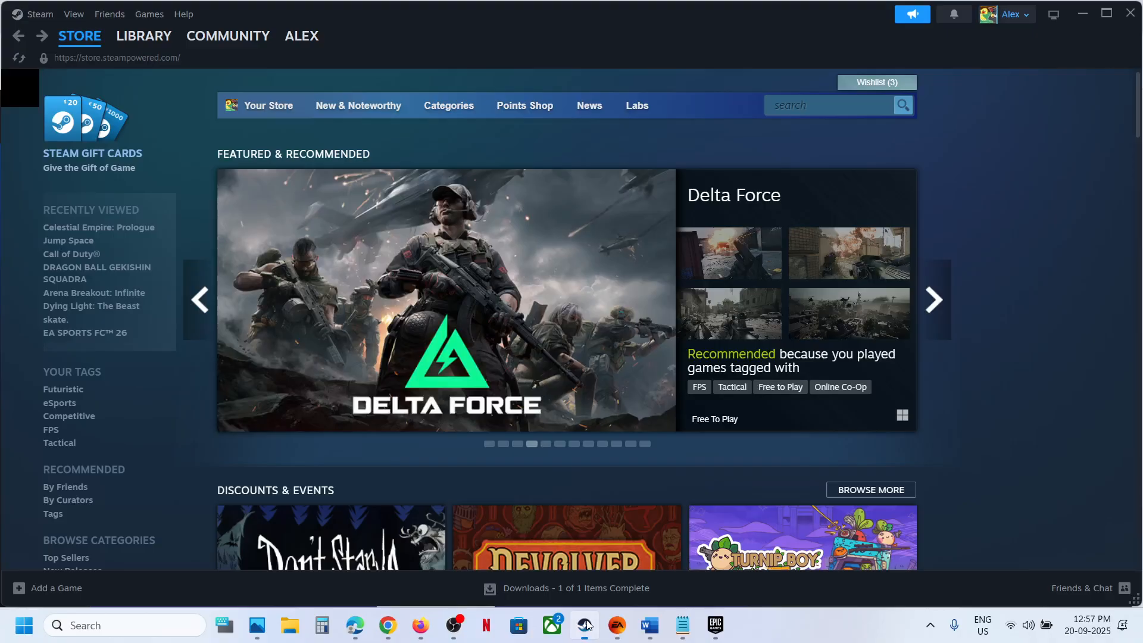
left_click(228, 35)
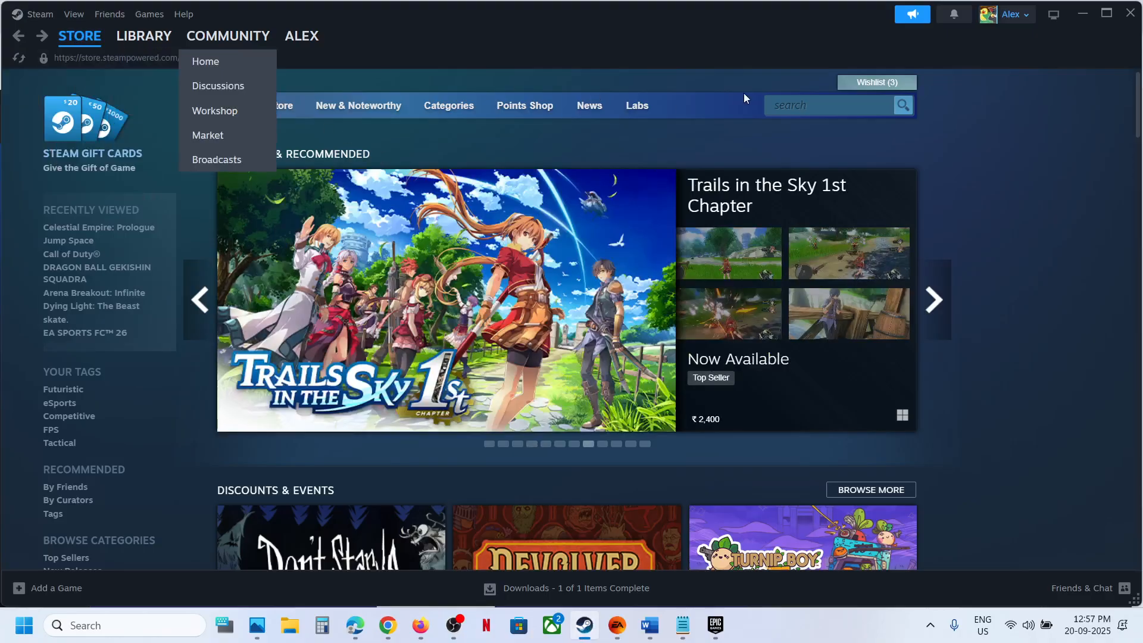
type("skate.")
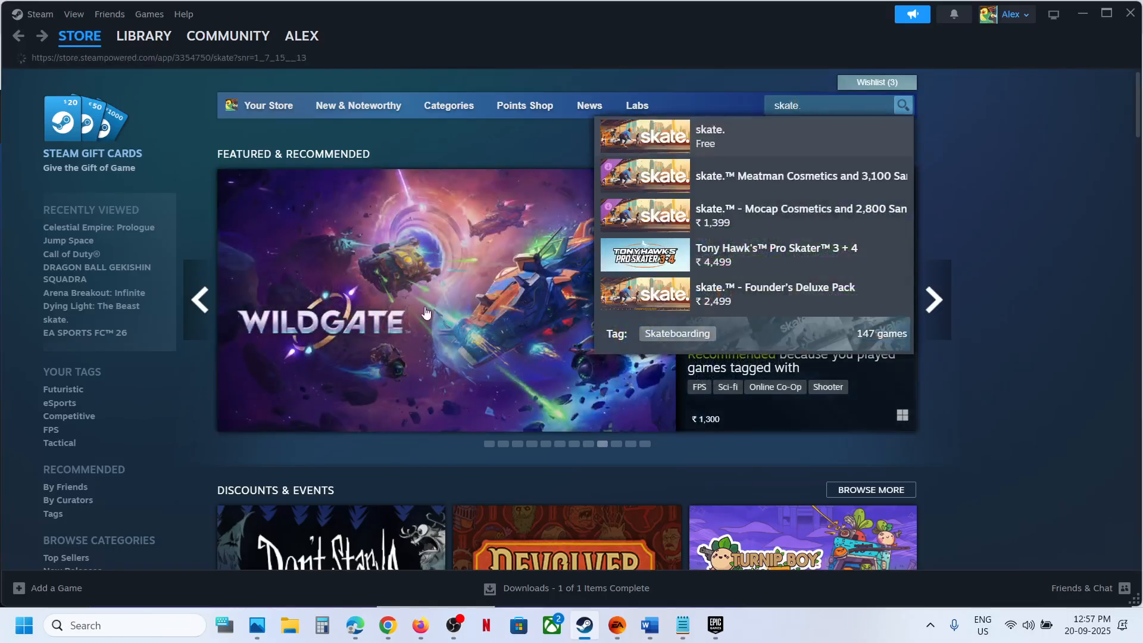
left_click(707, 137)
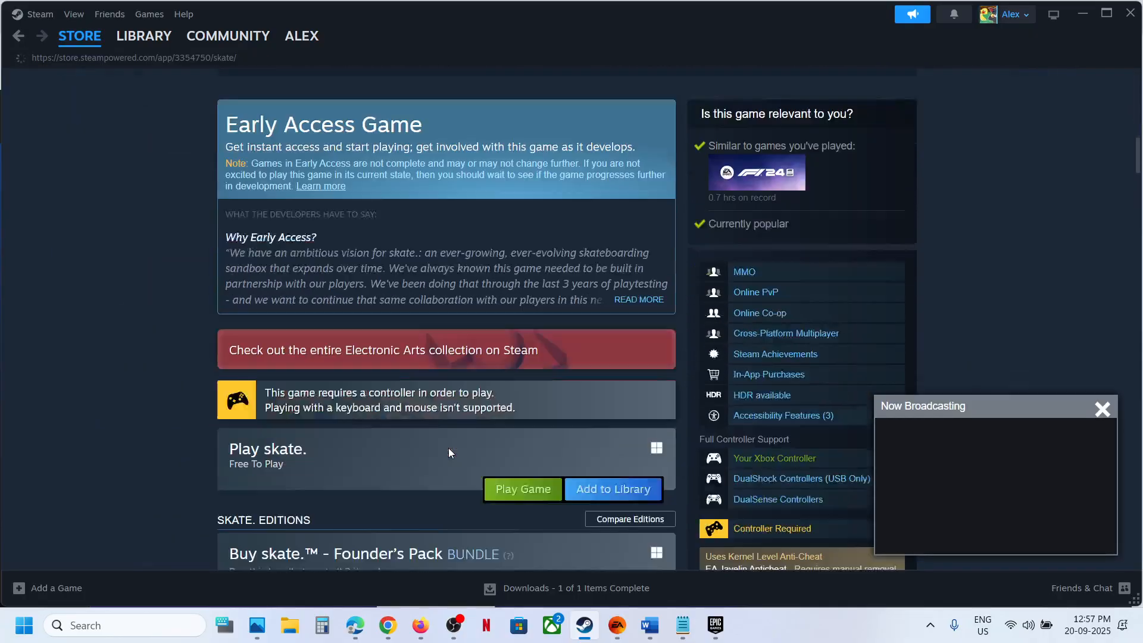
- Start playing the free skate. and accept its EA user agreement
scroll("down", 3)
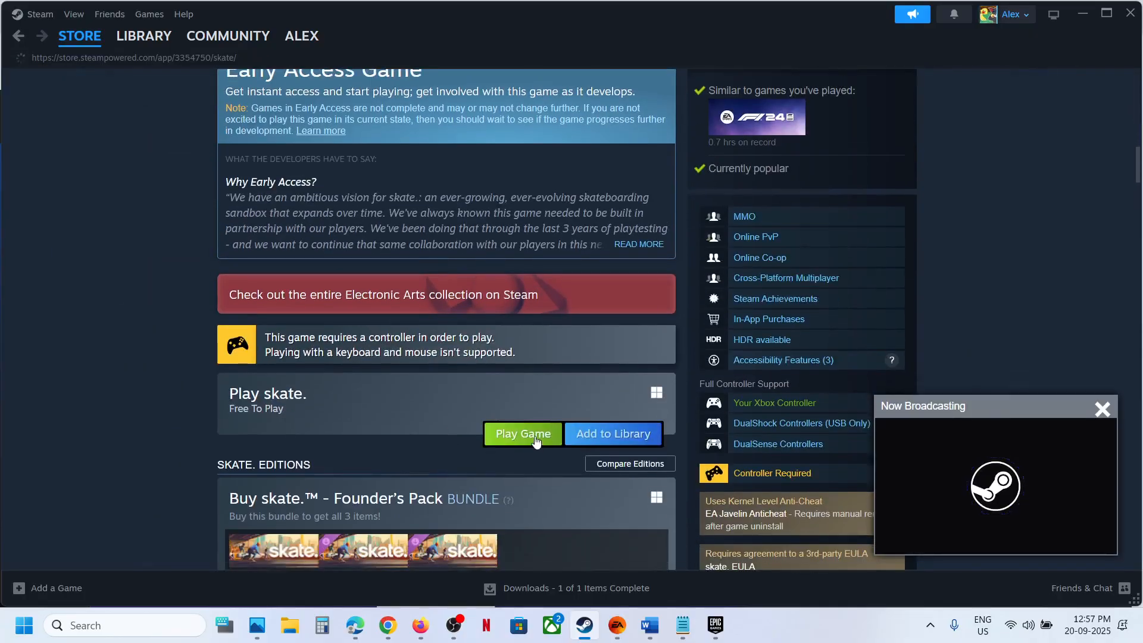
left_click(522, 433)
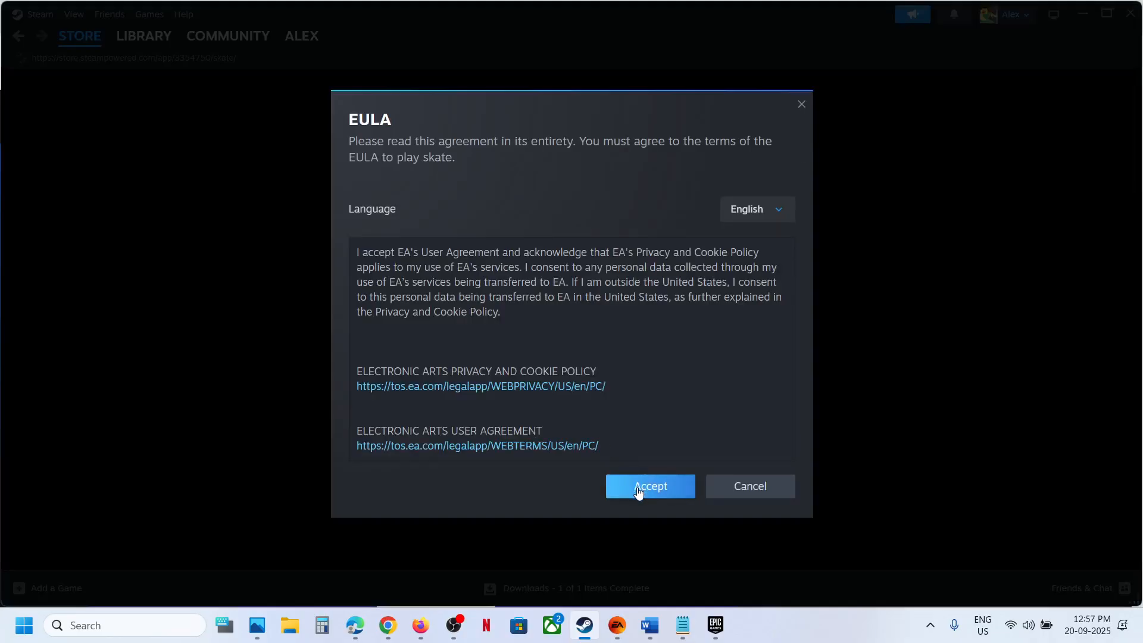
left_click(648, 486)
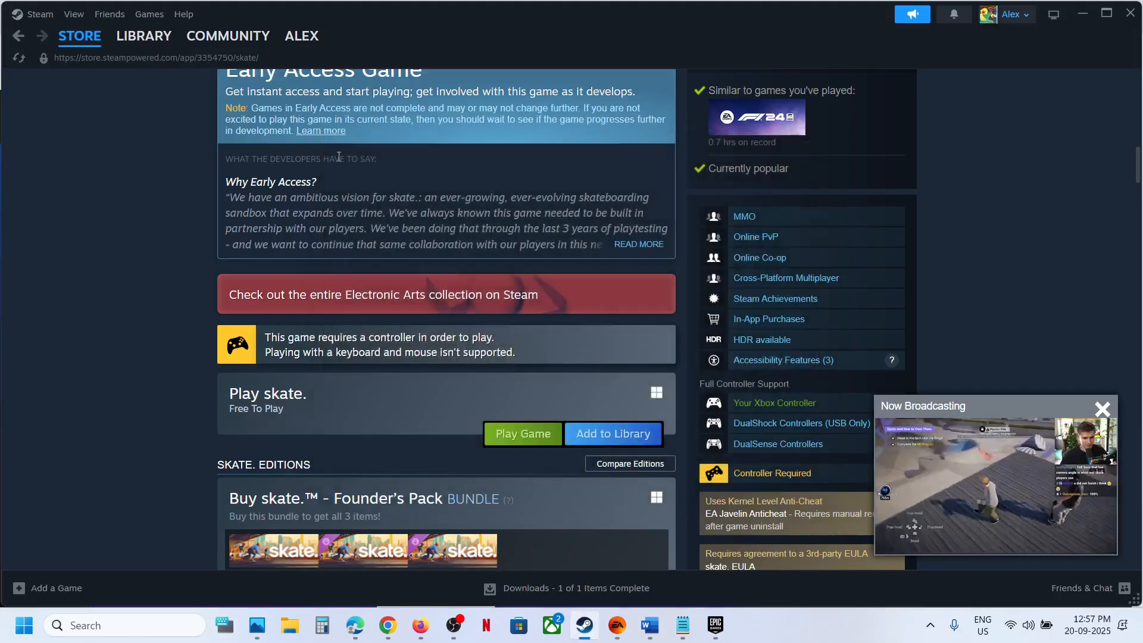
- Show skate. running on its Steam library page under Recent Games
left_click(143, 35)
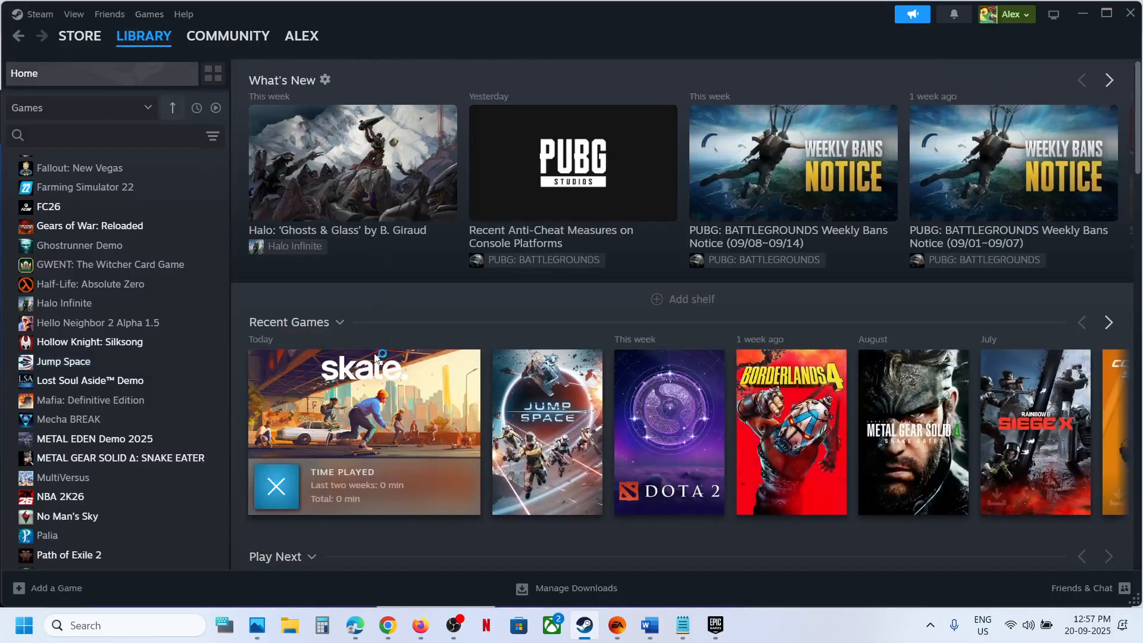
mouse_move(364, 404)
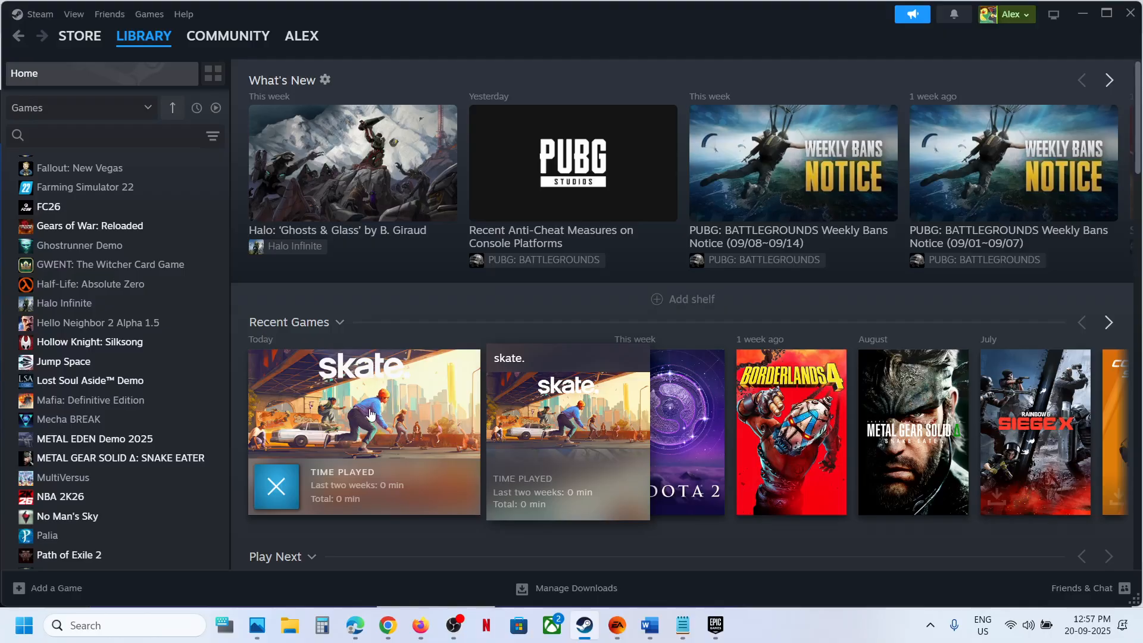
left_click(363, 402)
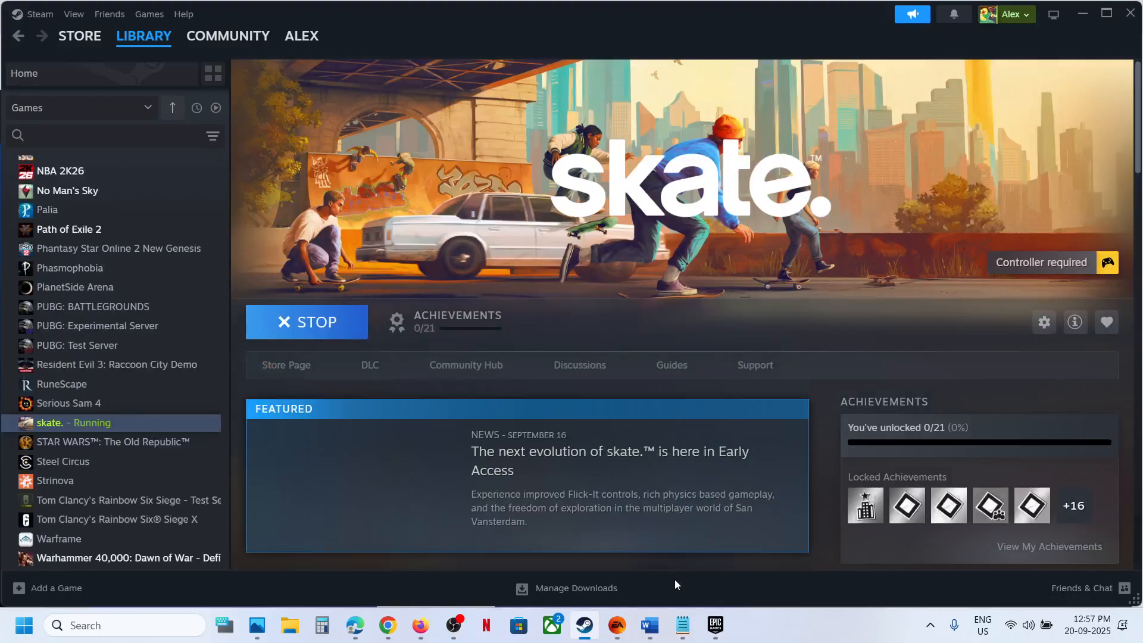
- Search the EA app for 'skate.' and show the installed skate.™ Overview page
left_click(616, 625)
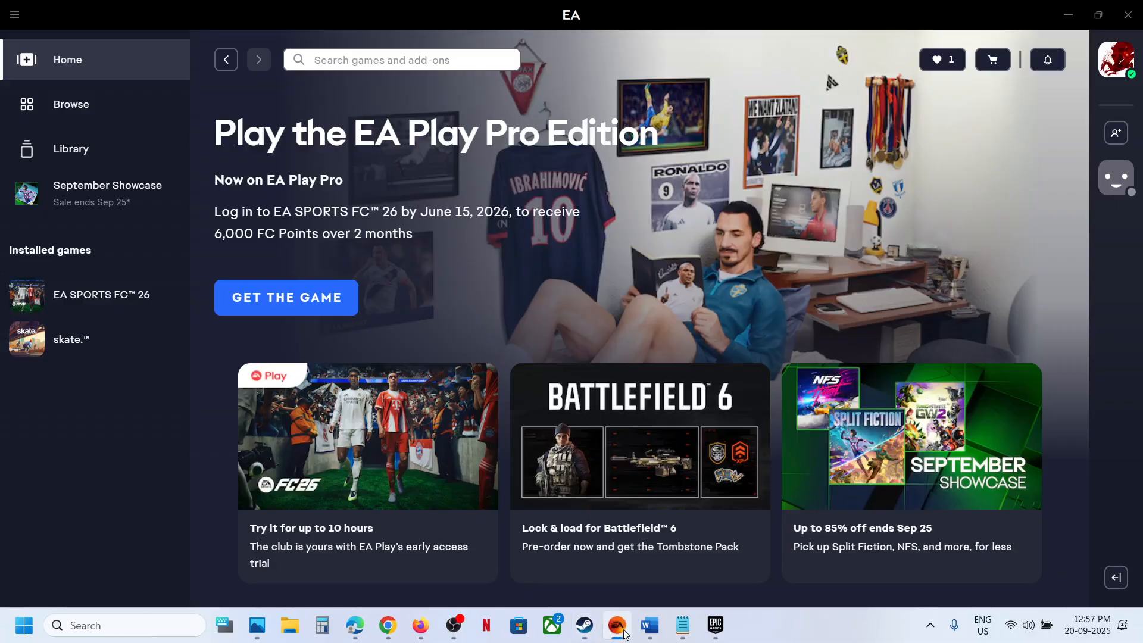
mouse_move(240, 73)
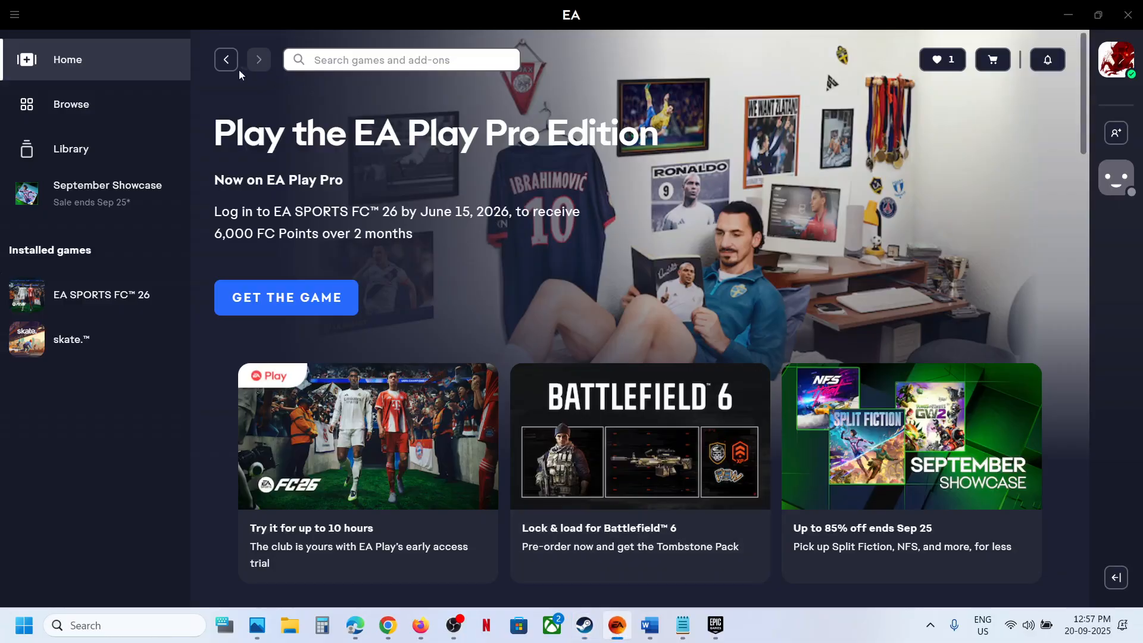
left_click(401, 59)
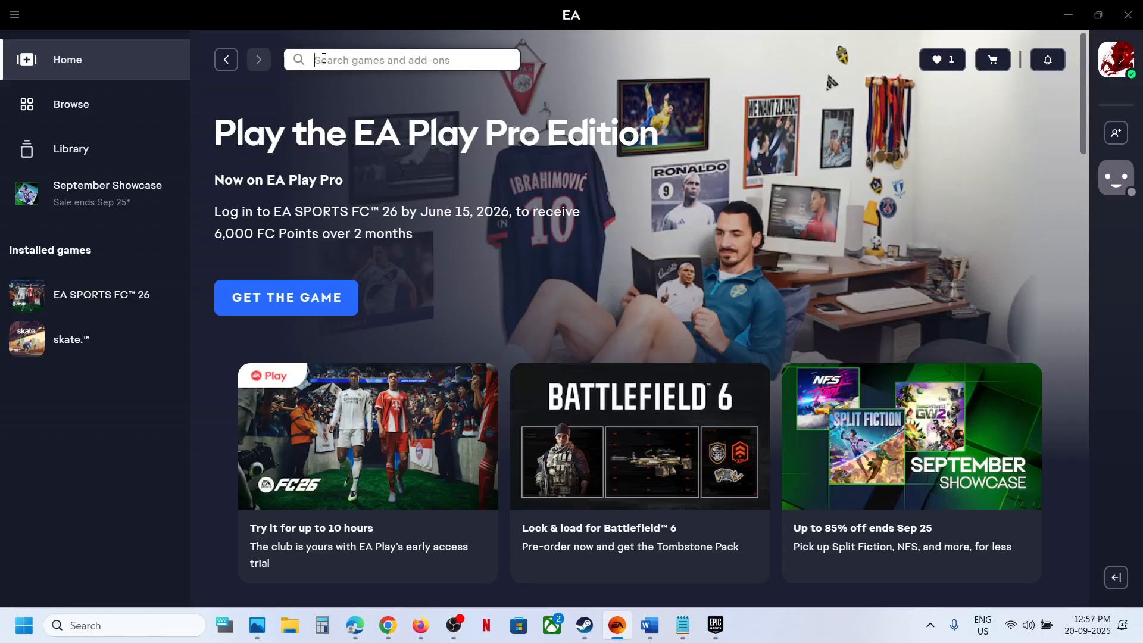
type("s")
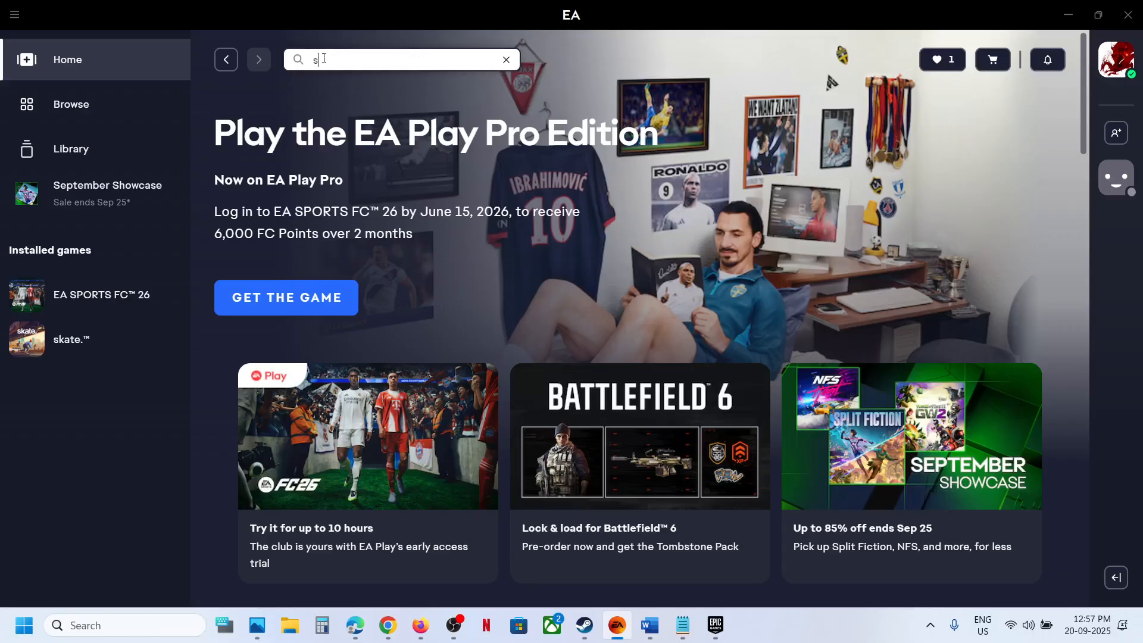
type("kate.")
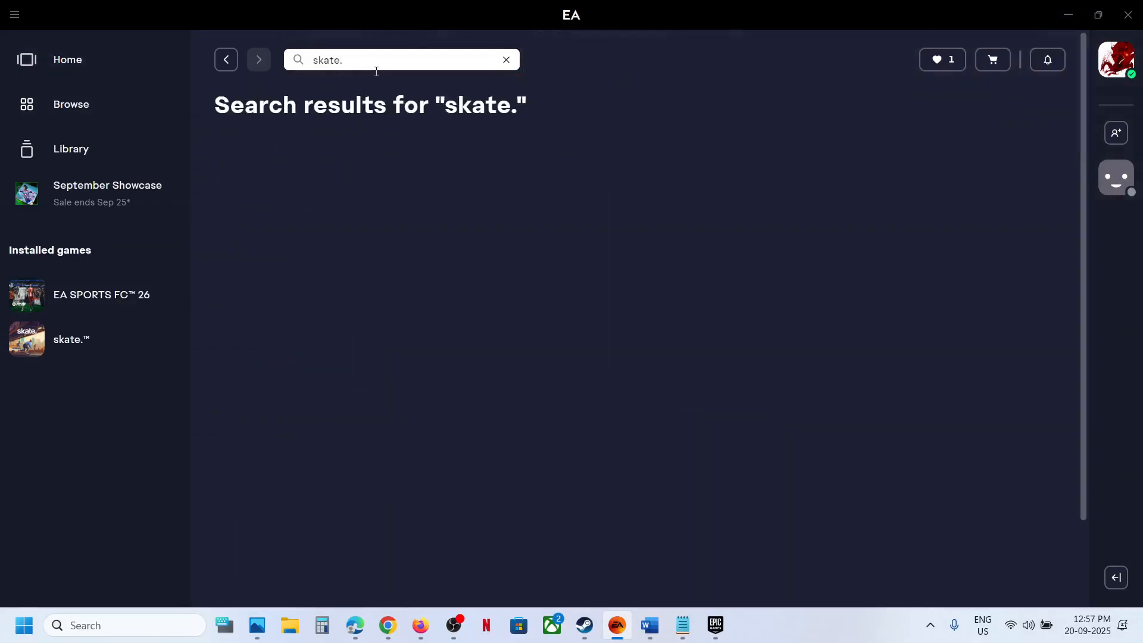
left_click(71, 339)
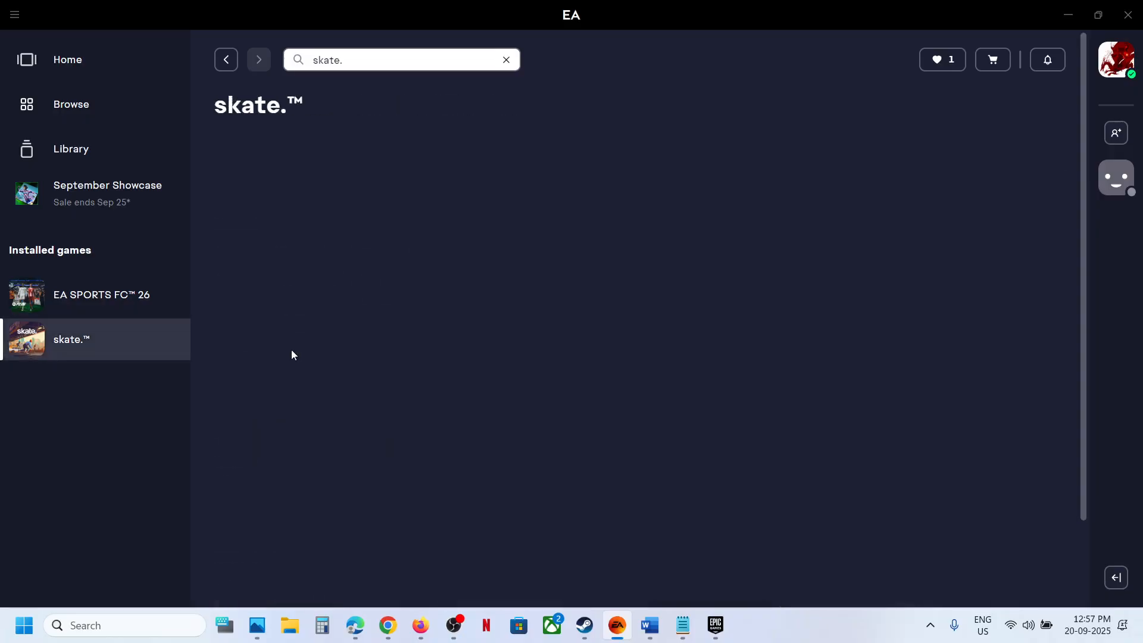
left_click(71, 338)
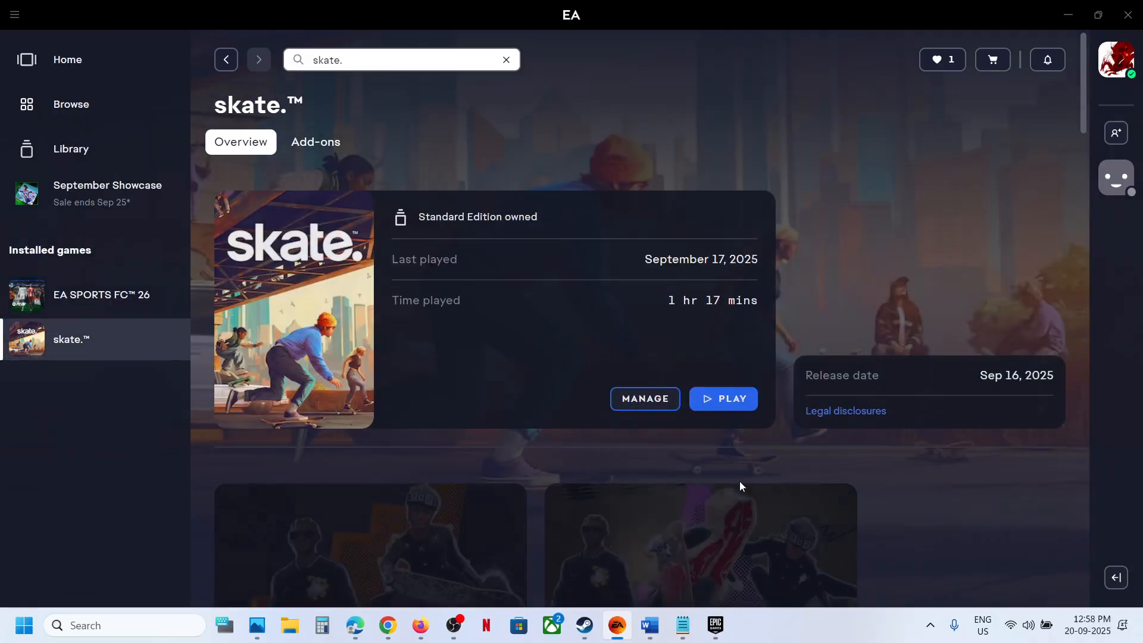
mouse_move(715, 624)
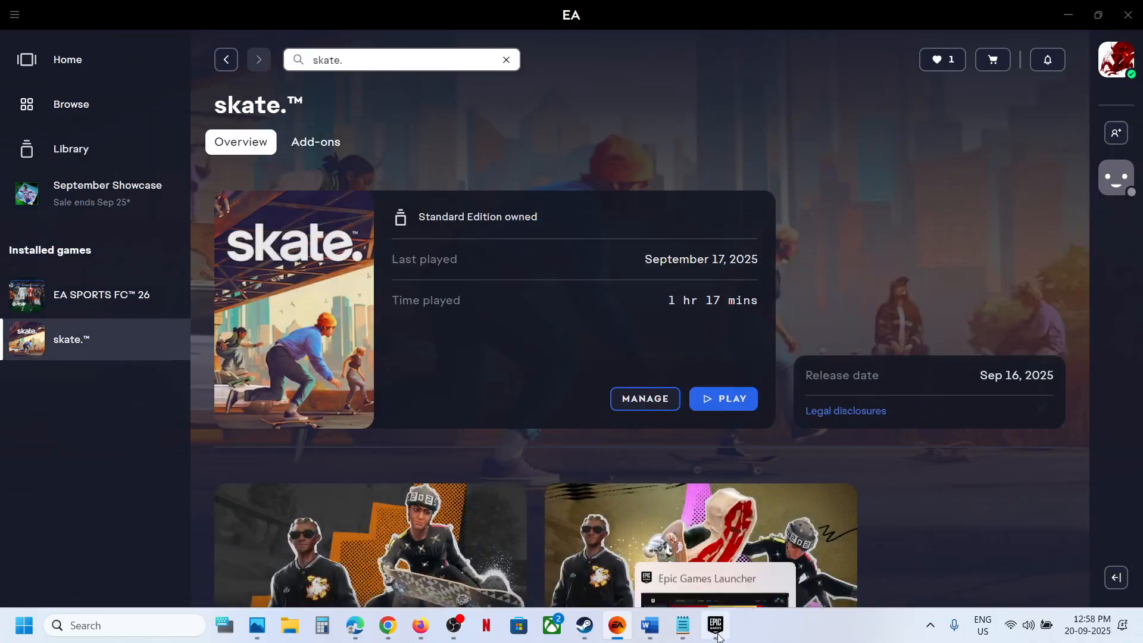
- Search the Epic store for 'skate.'
left_click(713, 626)
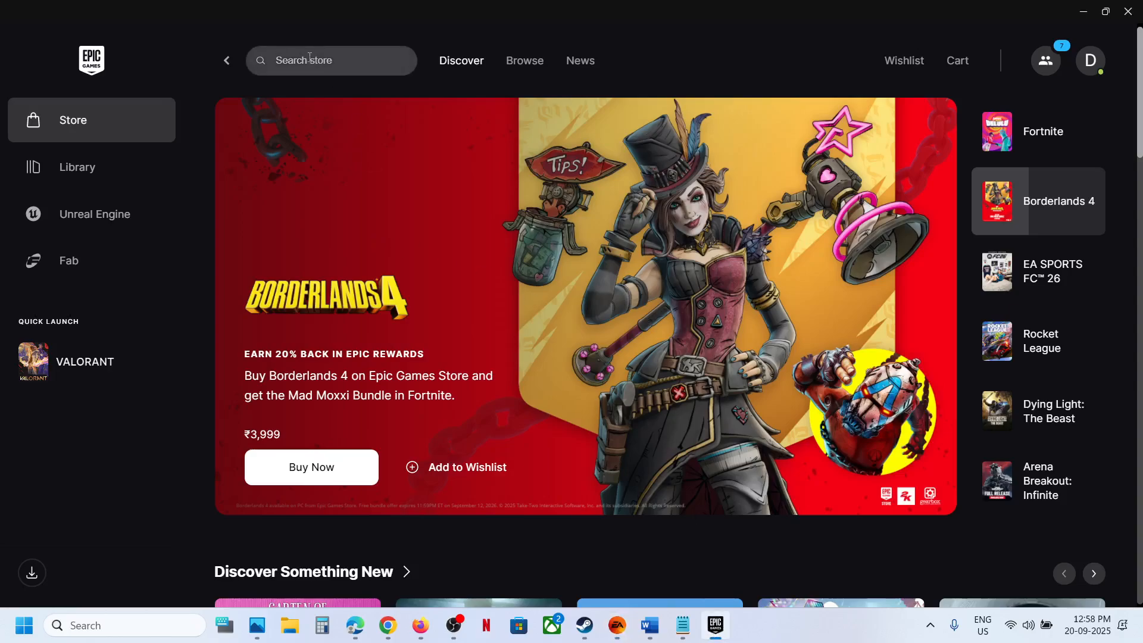
type("s")
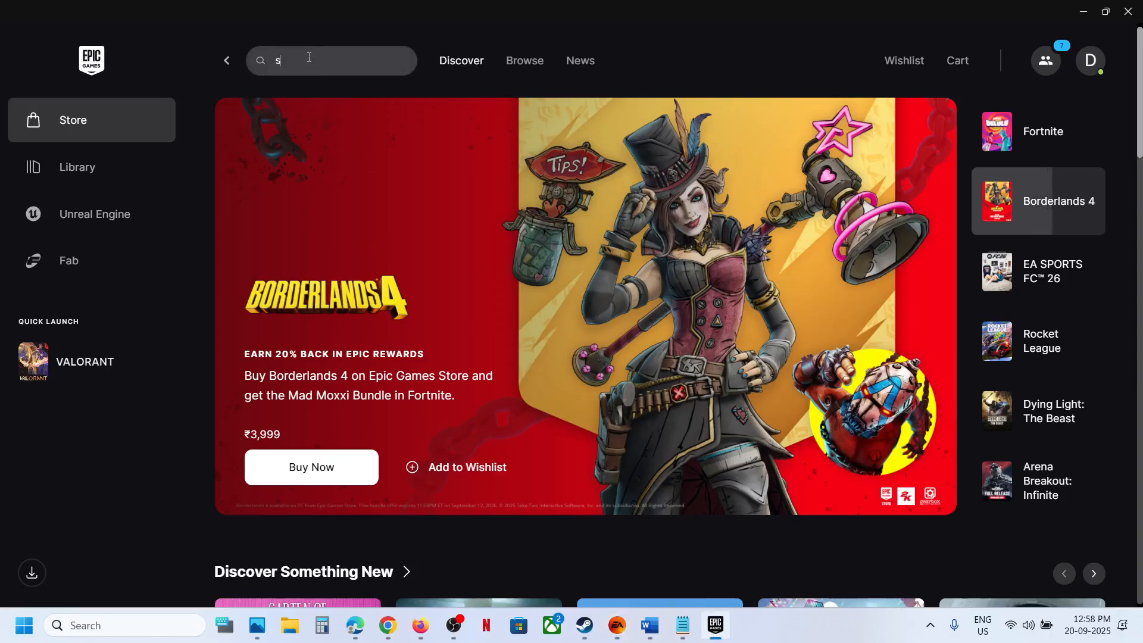
type("kate")
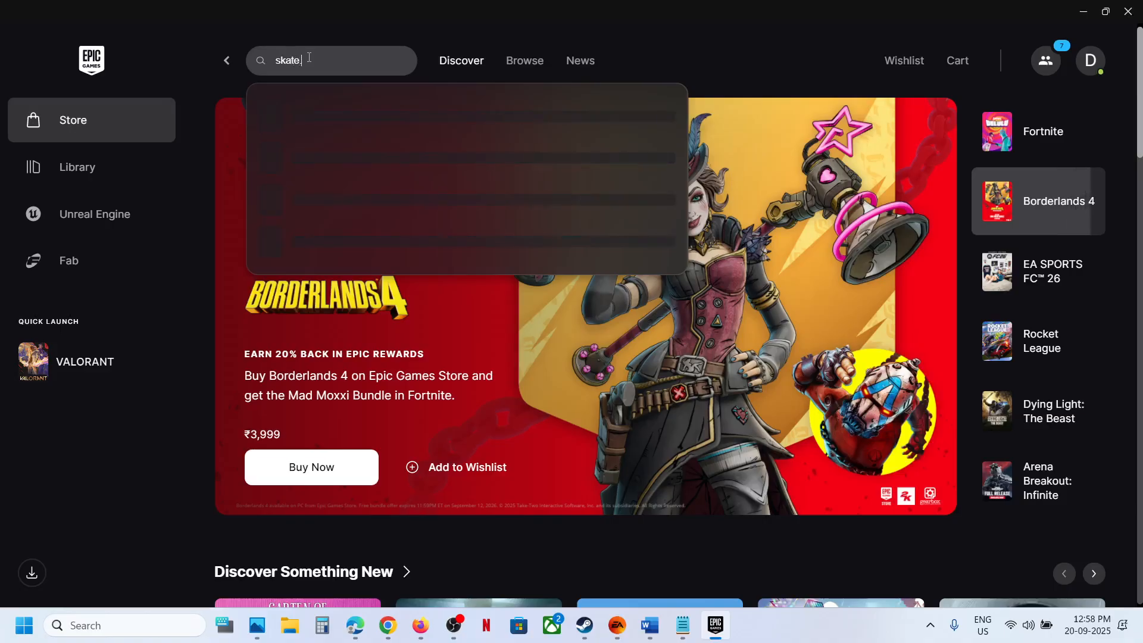
type(".")
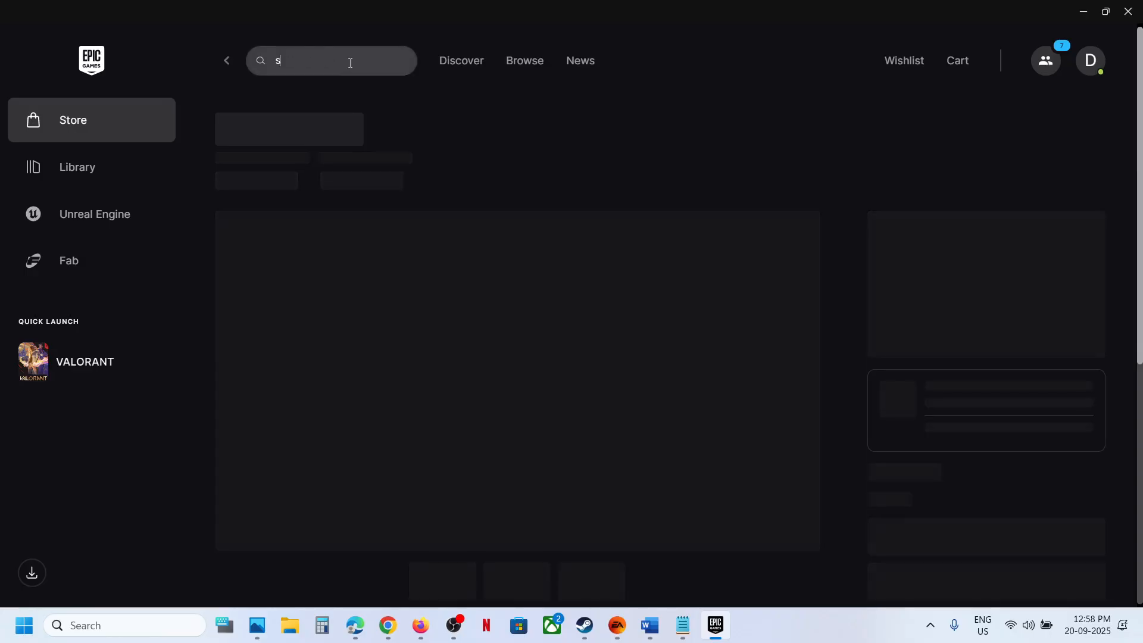
type("kat")
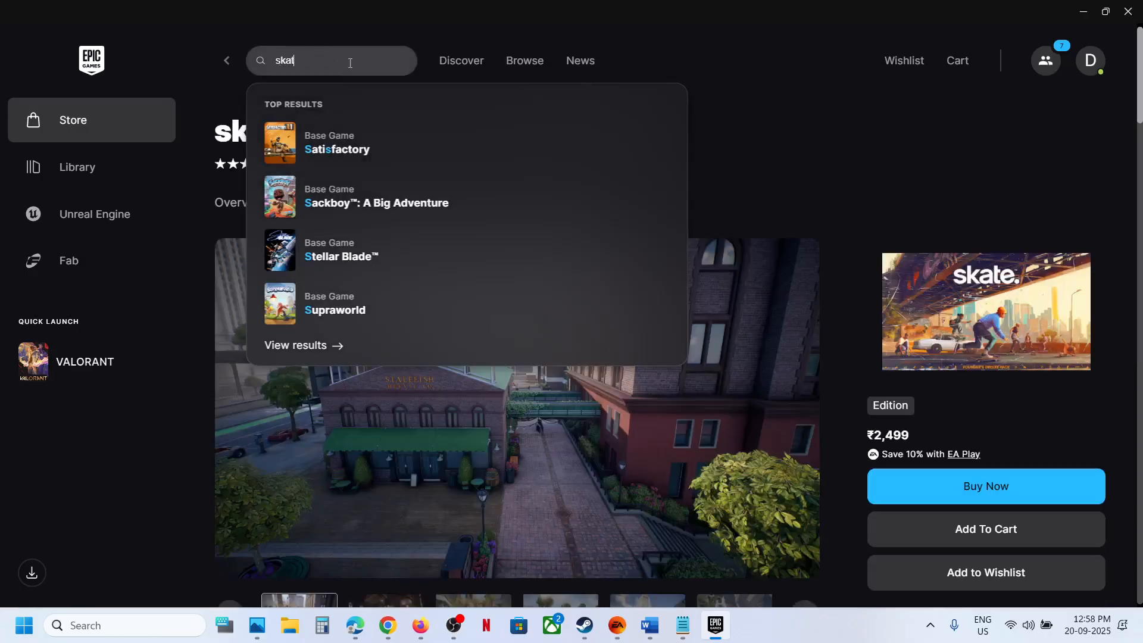
type("e")
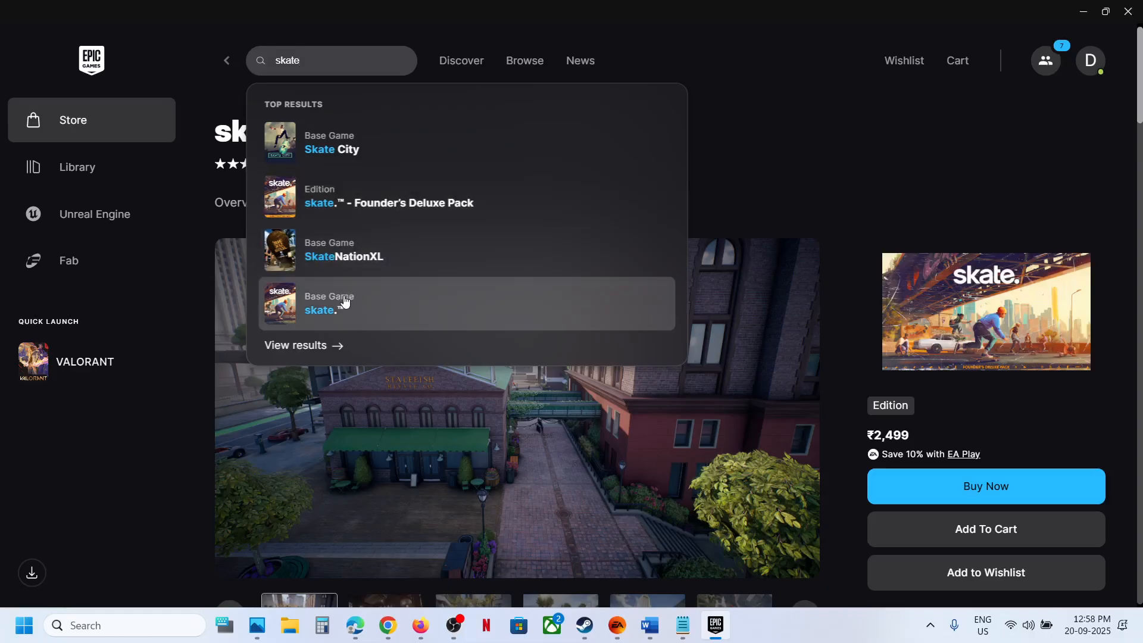
- Get the free skate.™ Base Game from its Epic store page
left_click(328, 304)
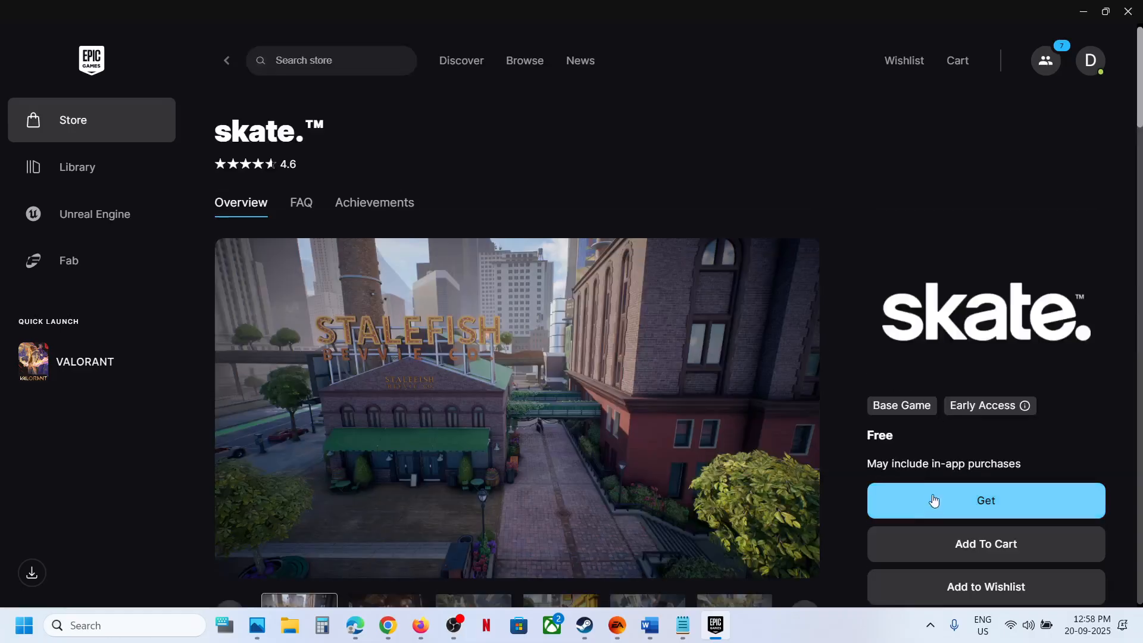
left_click(984, 501)
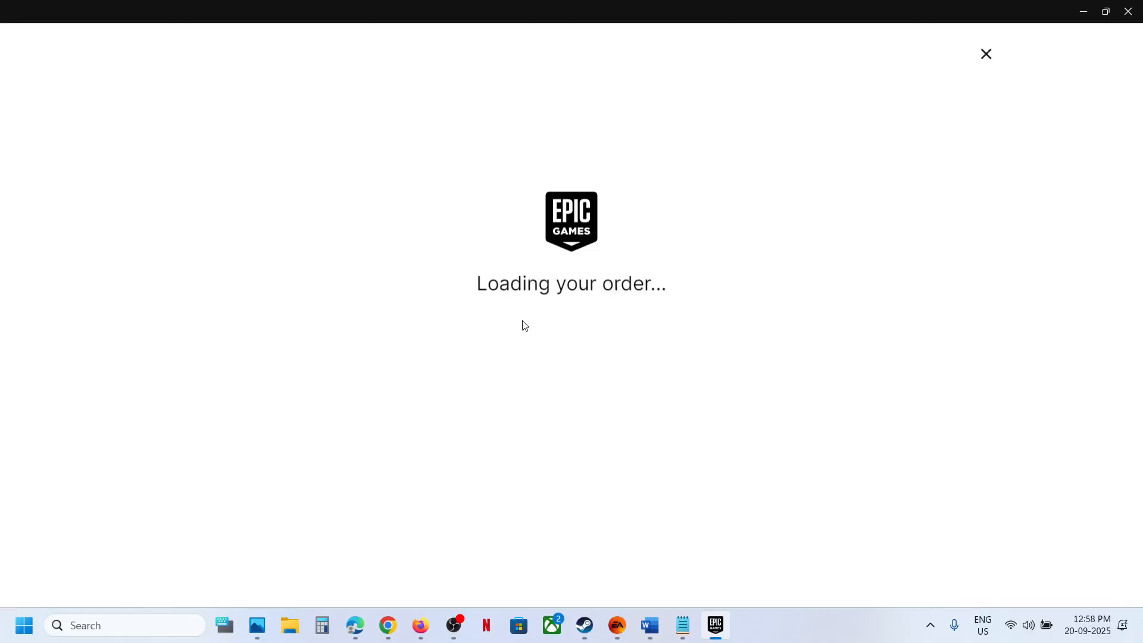
mouse_move(679, 368)
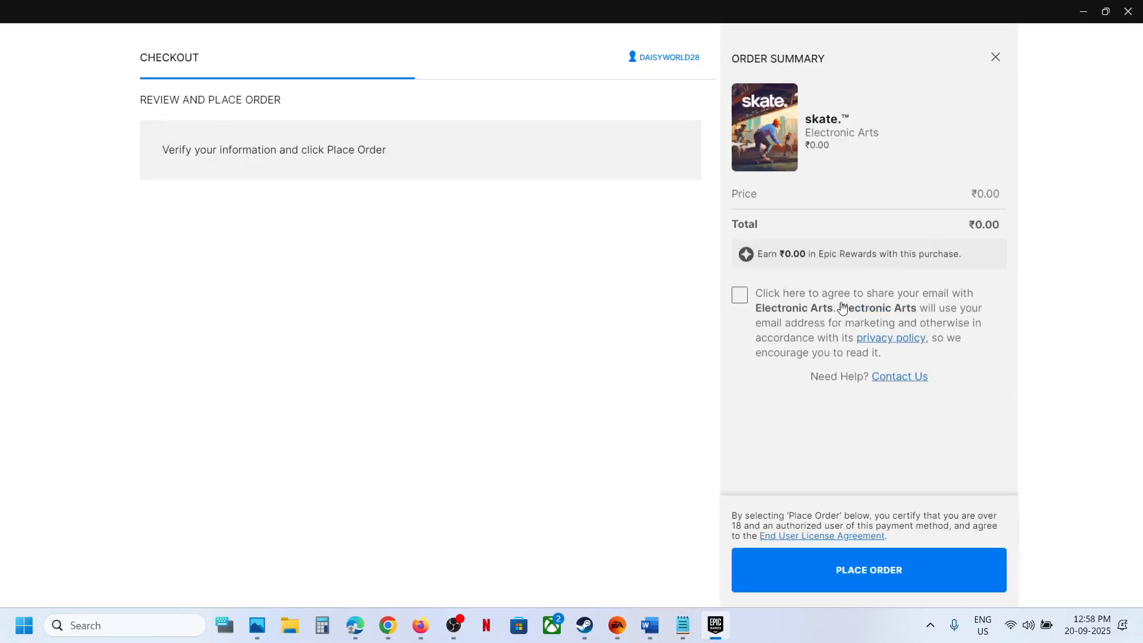
- Place the ₹0.00 order for skate.™ in the Epic checkout window
left_click(867, 569)
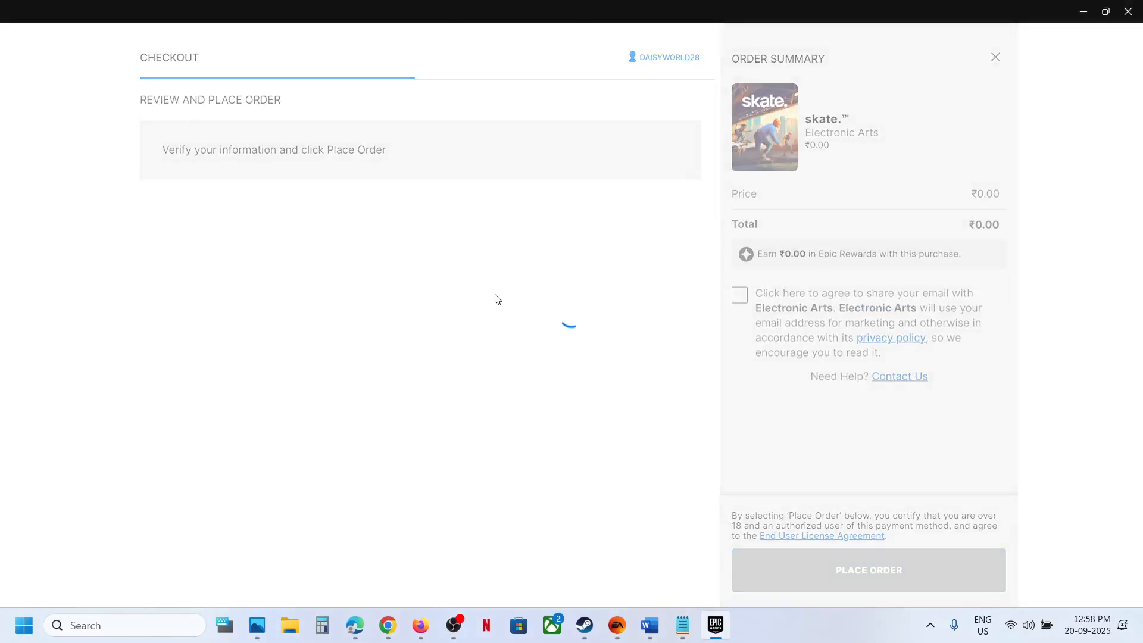
mouse_move(427, 260)
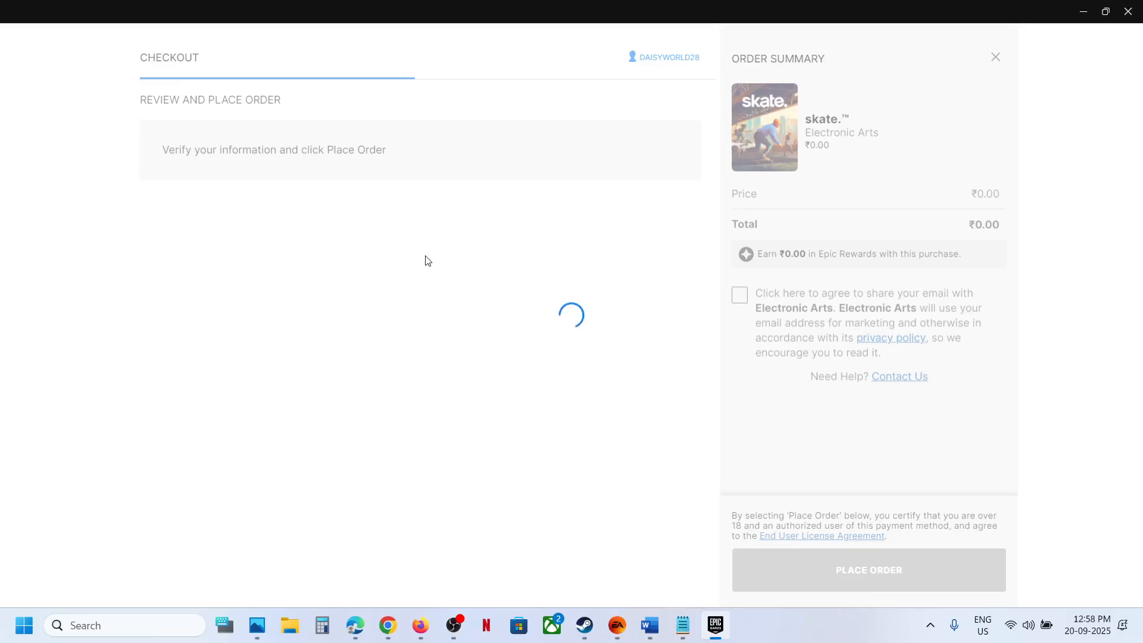
left_click(867, 569)
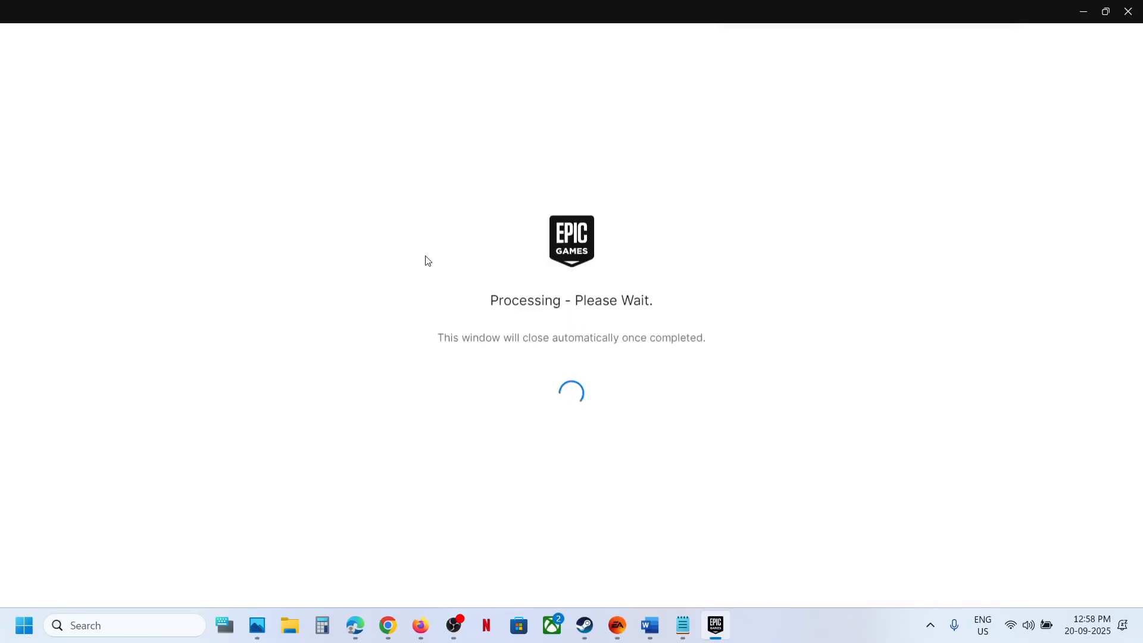
mouse_move(342, 256)
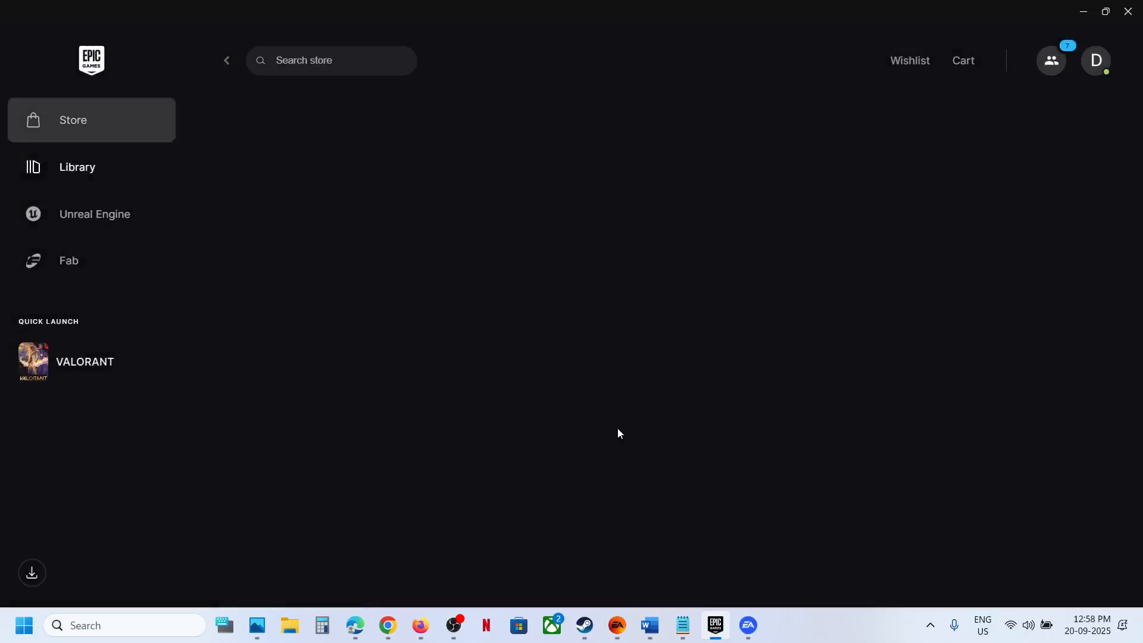
- Show skate.™ first in the Epic library, waiting on the partner application
left_click(77, 167)
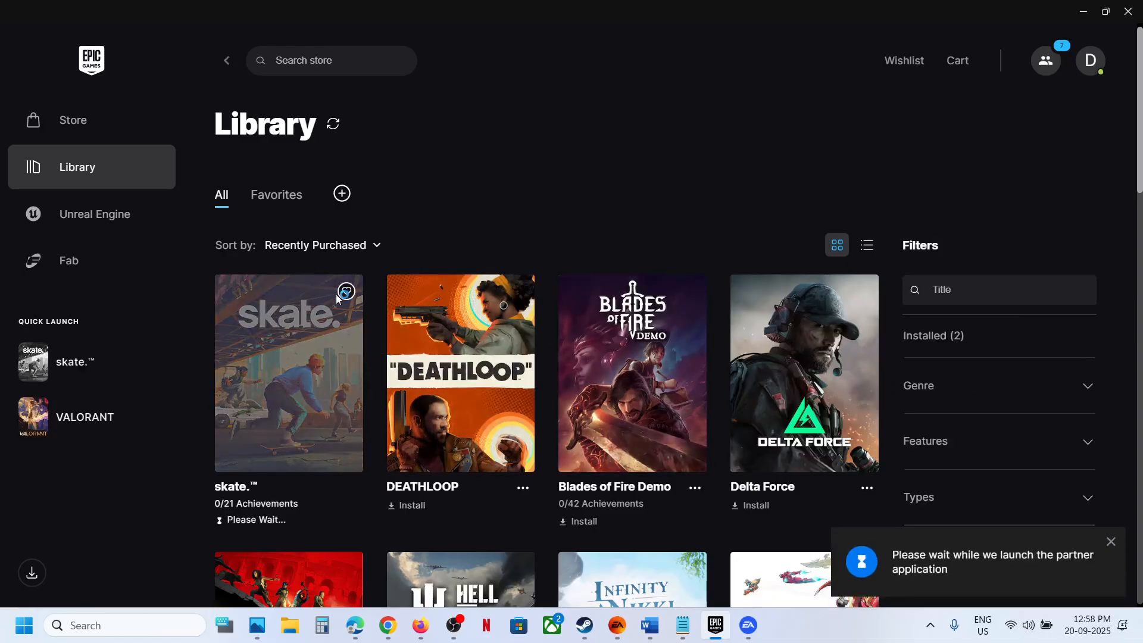
mouse_move(740, 556)
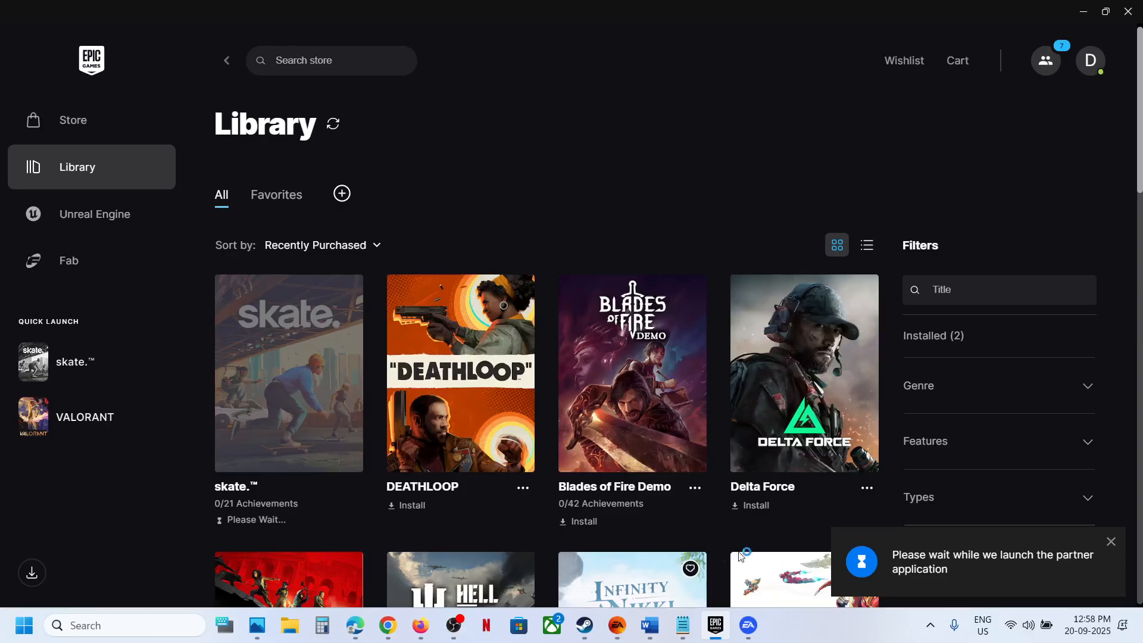